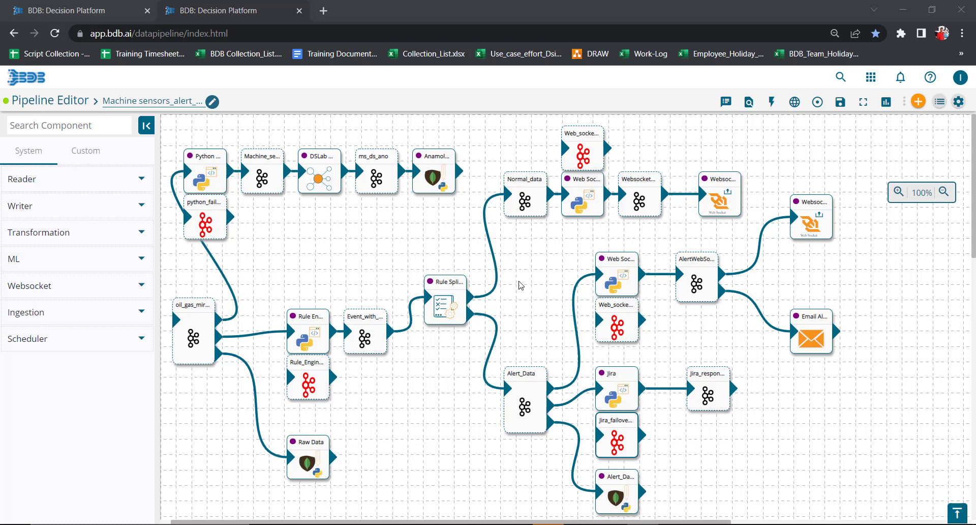
{"action": "mouse_move", "coordinate": [815, 175]}
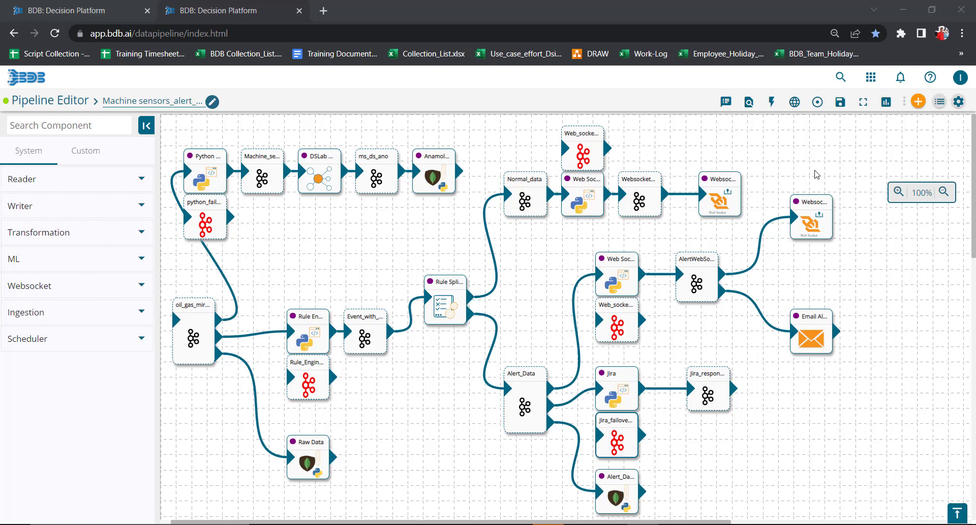
{"action": "mouse_move", "coordinate": [916, 68]}
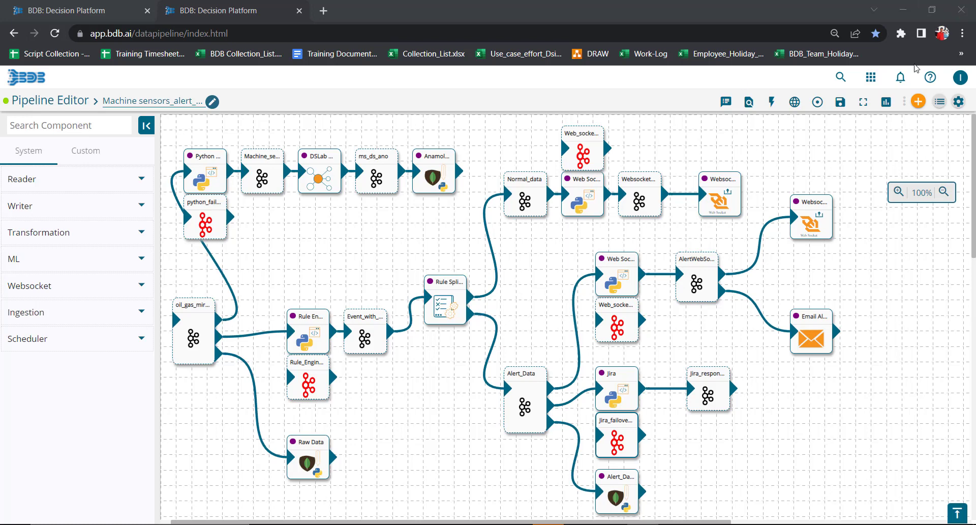
- Open the monitoring page for Machine sensors_alert_pipeline
{"action": "left_click", "coordinate": [886, 102]}
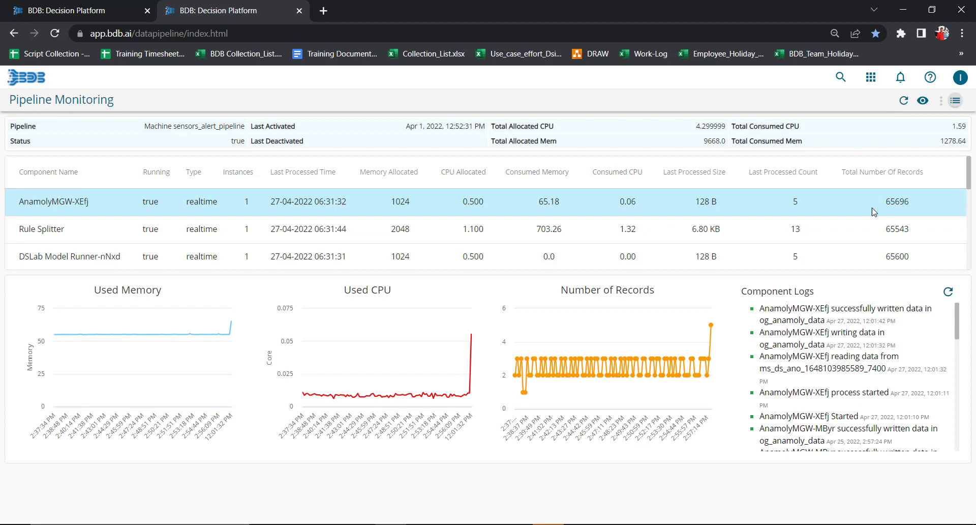
{"action": "mouse_move", "coordinate": [594, 261]}
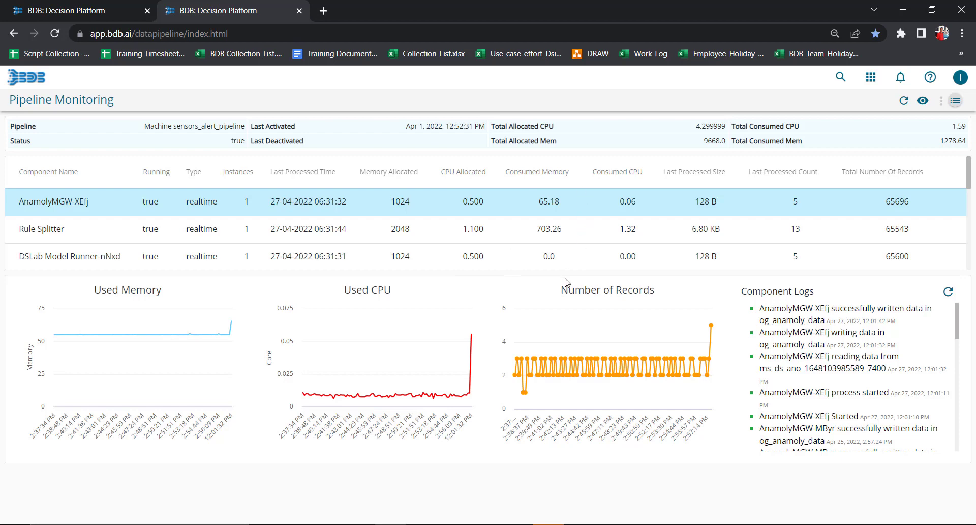
{"action": "mouse_move", "coordinate": [777, 246]}
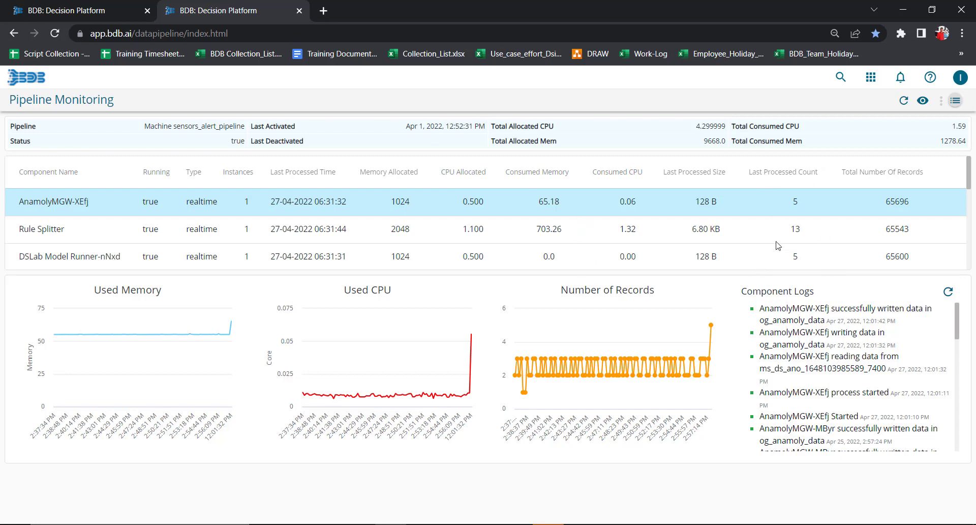
{"action": "mouse_move", "coordinate": [608, 230]}
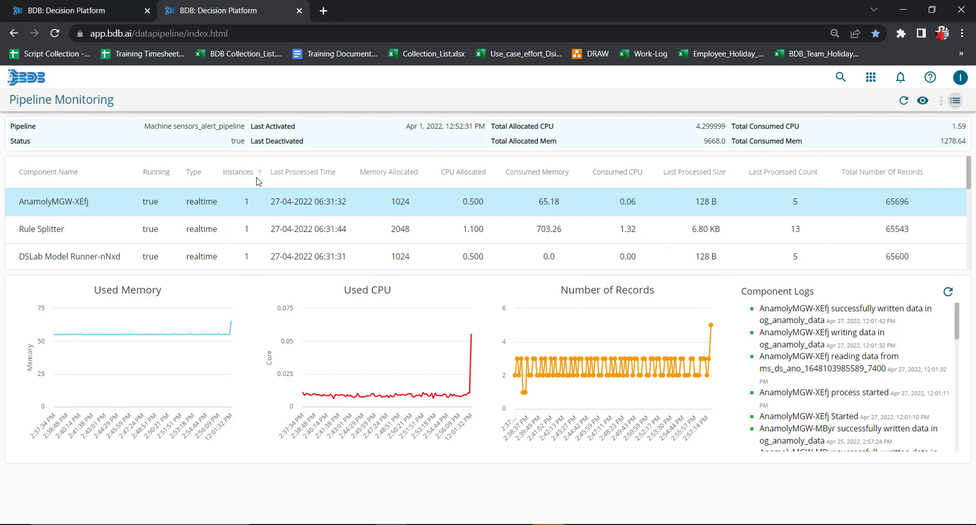
{"action": "mouse_move", "coordinate": [64, 251]}
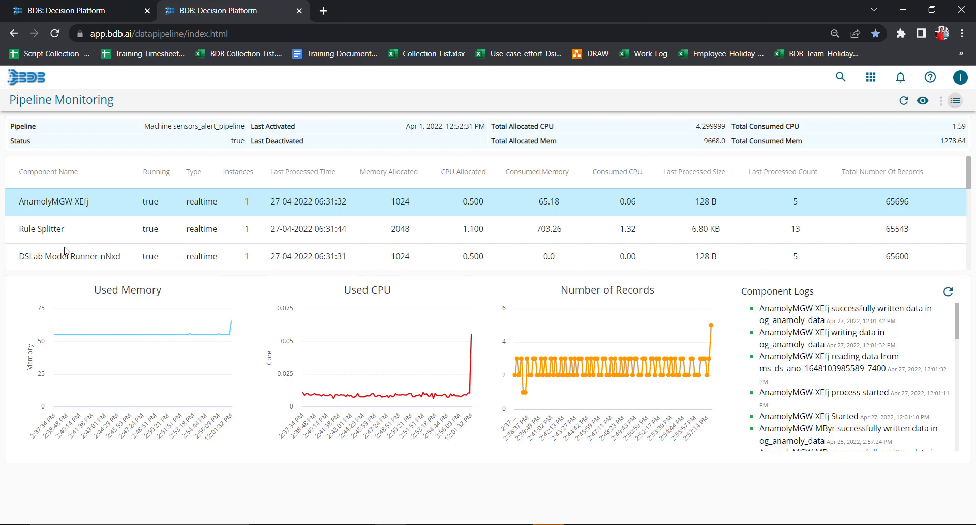
{"action": "mouse_move", "coordinate": [72, 232]}
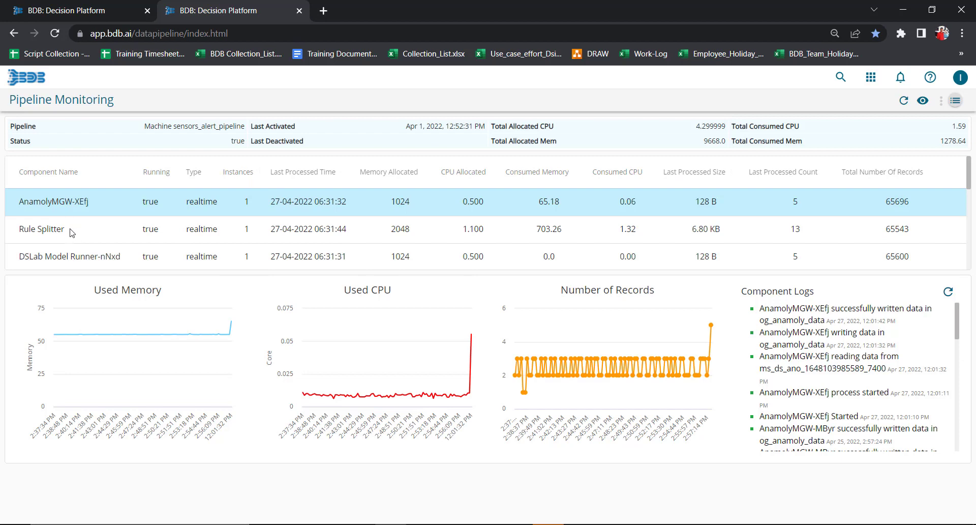
- Select Rule Splitter to show its memory, CPU and record-count charts and logs
{"action": "left_click", "coordinate": [42, 229]}
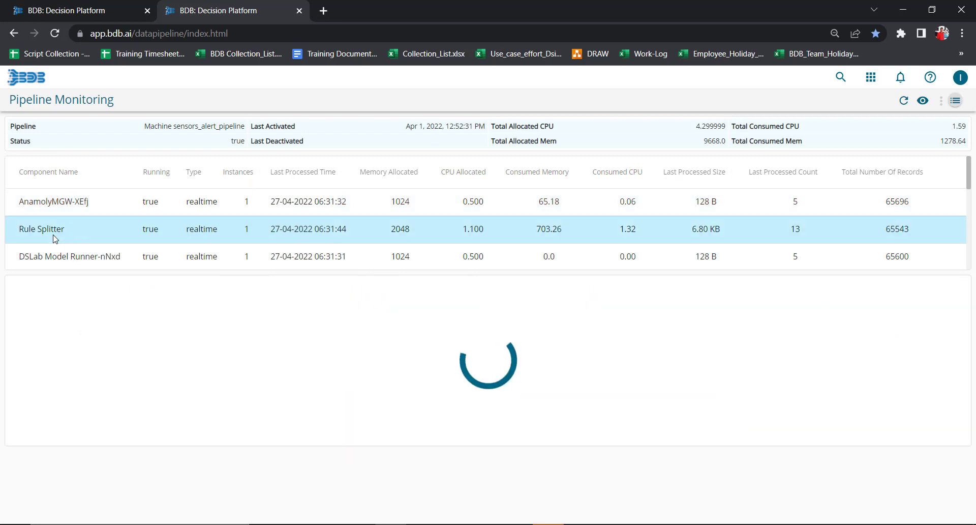
{"action": "left_click", "coordinate": [42, 228]}
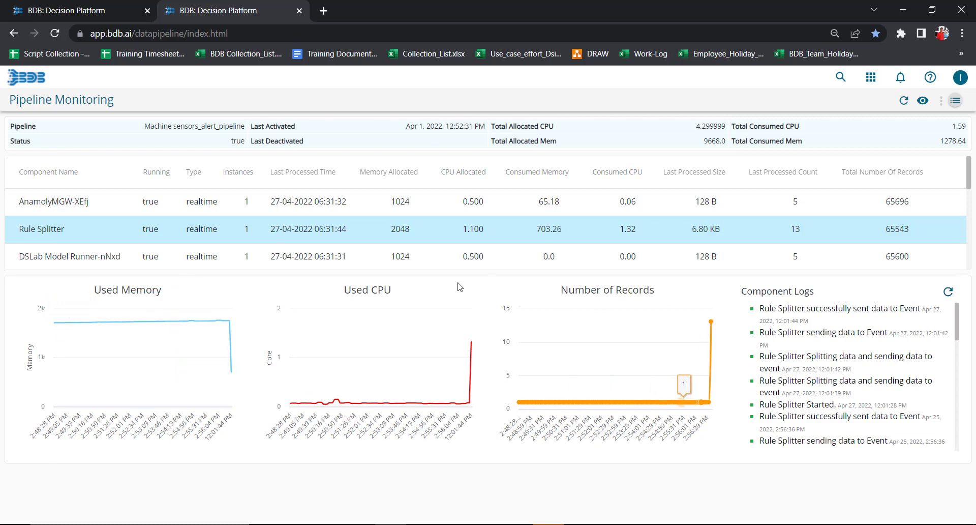
{"action": "mouse_move", "coordinate": [178, 274]}
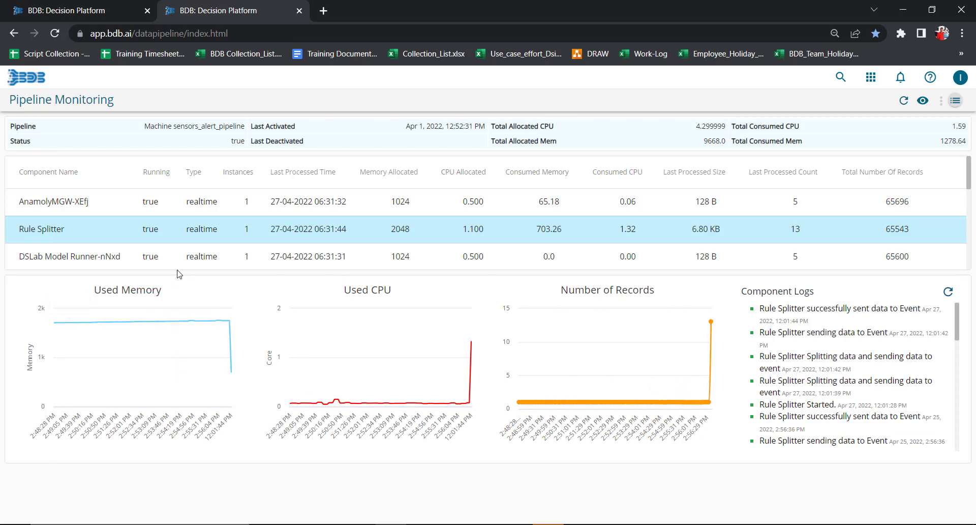
{"action": "mouse_move", "coordinate": [141, 297]}
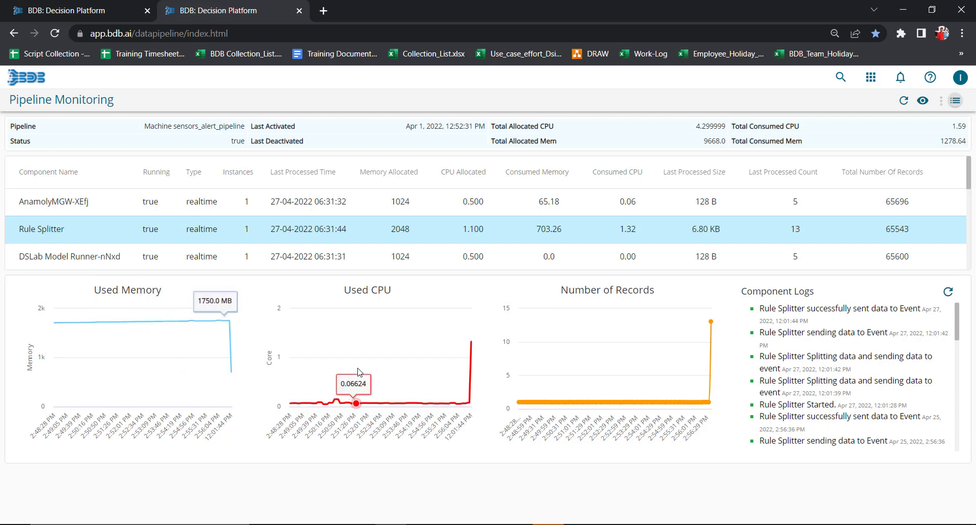
{"action": "mouse_move", "coordinate": [580, 385]}
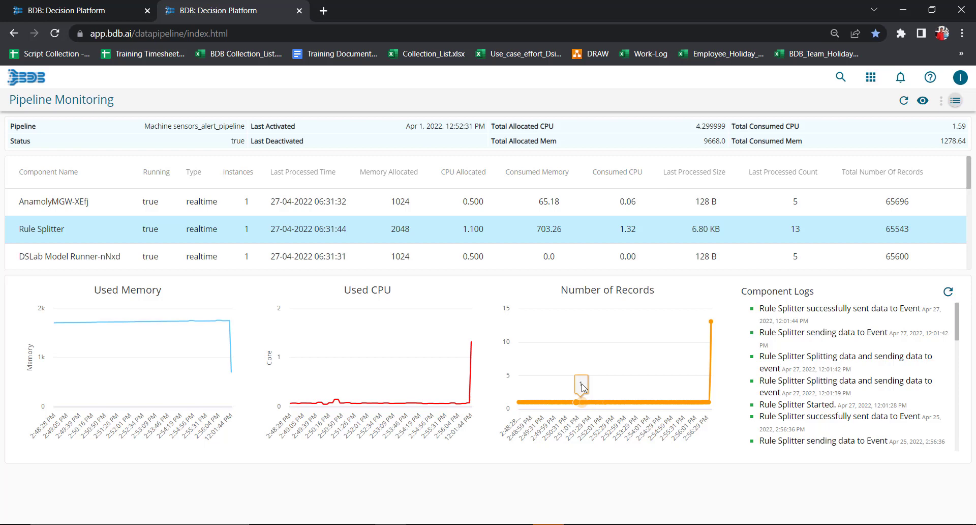
{"action": "mouse_move", "coordinate": [198, 406]}
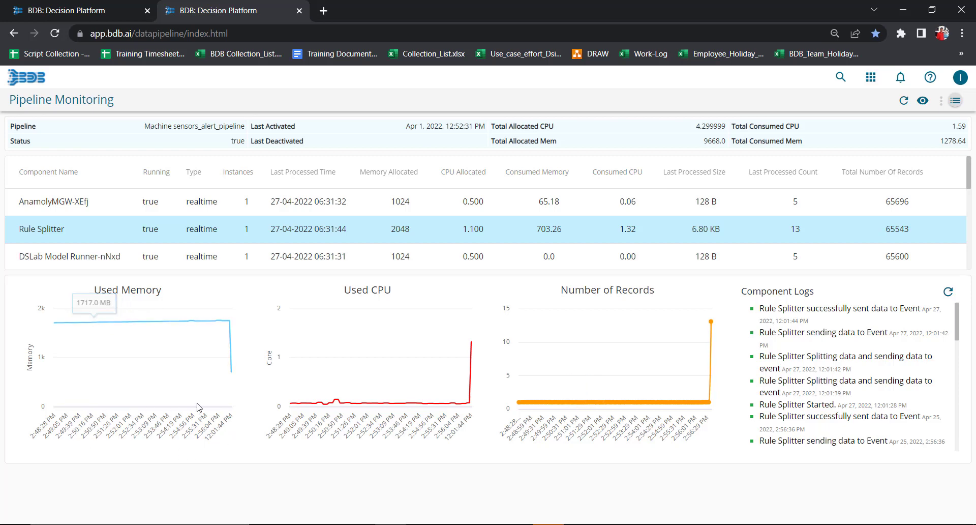
{"action": "mouse_move", "coordinate": [289, 403]}
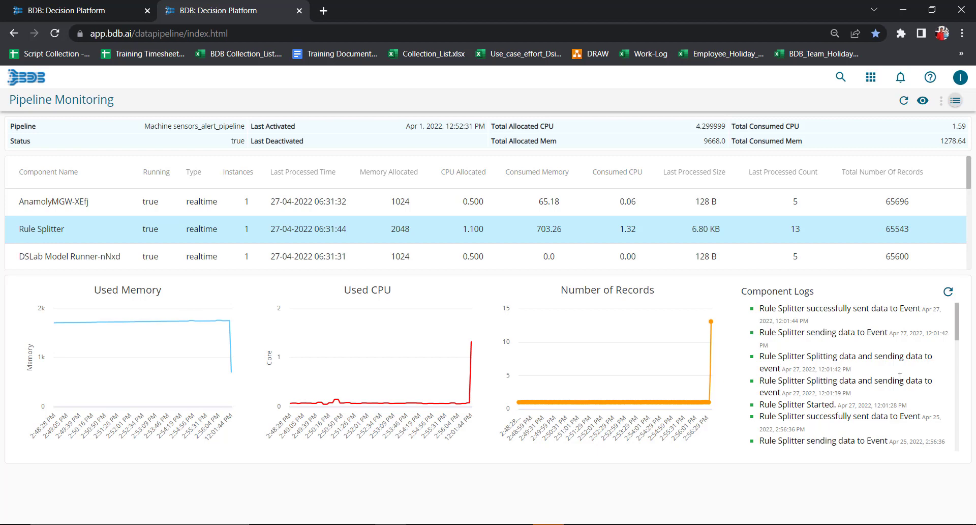
{"action": "mouse_move", "coordinate": [708, 286]}
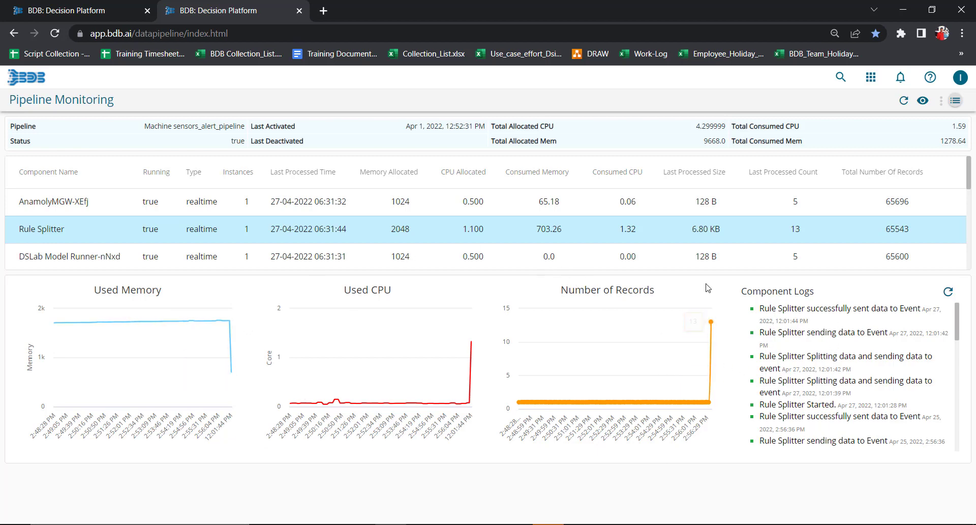
{"action": "left_click", "coordinate": [70, 256]}
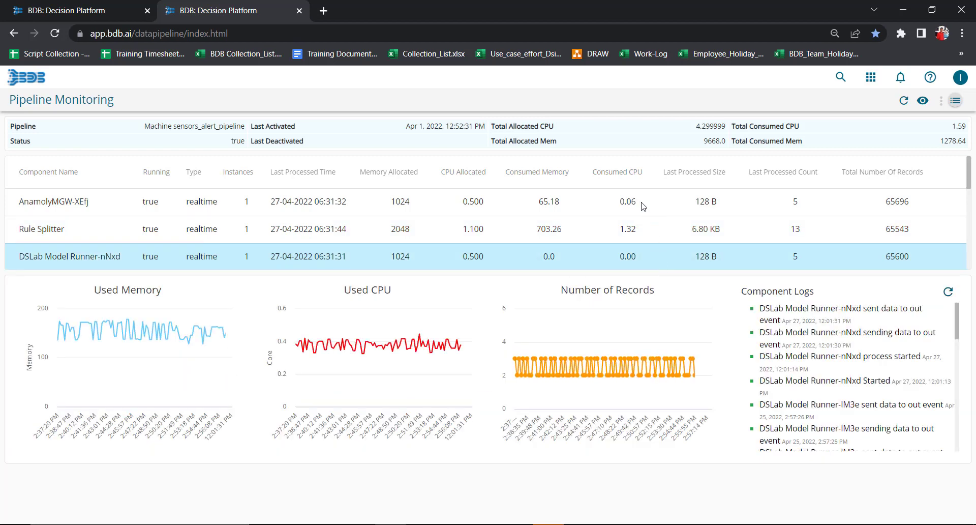
{"action": "left_click", "coordinate": [55, 201]}
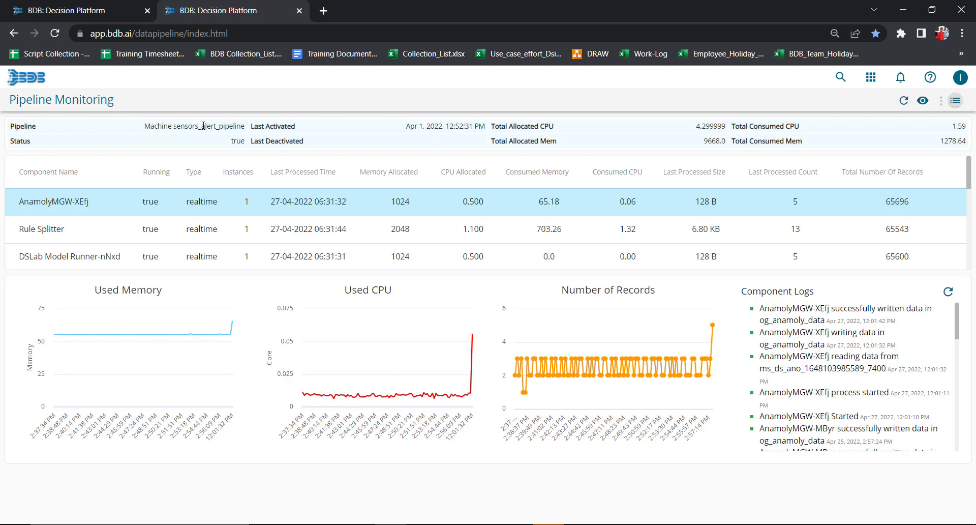
{"action": "mouse_move", "coordinate": [397, 139]}
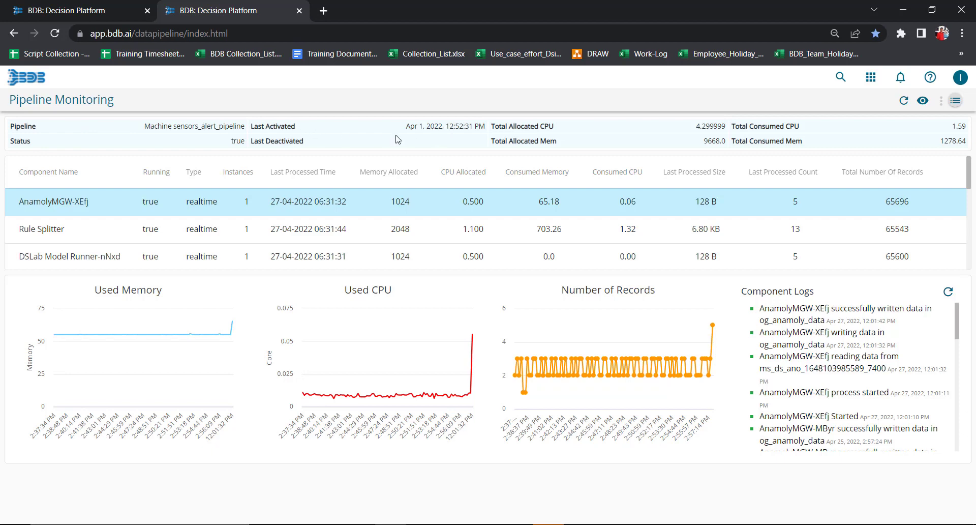
{"action": "mouse_move", "coordinate": [472, 146]}
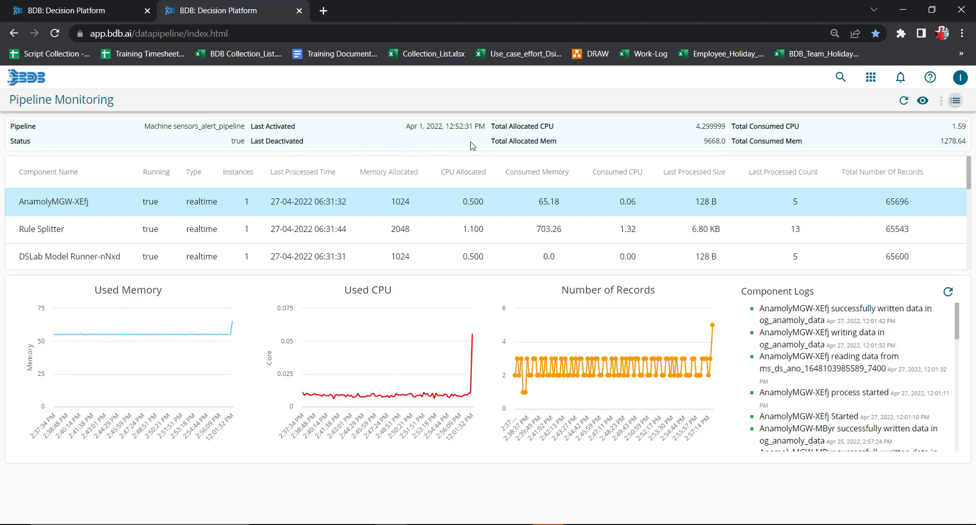
{"action": "mouse_move", "coordinate": [685, 150]}
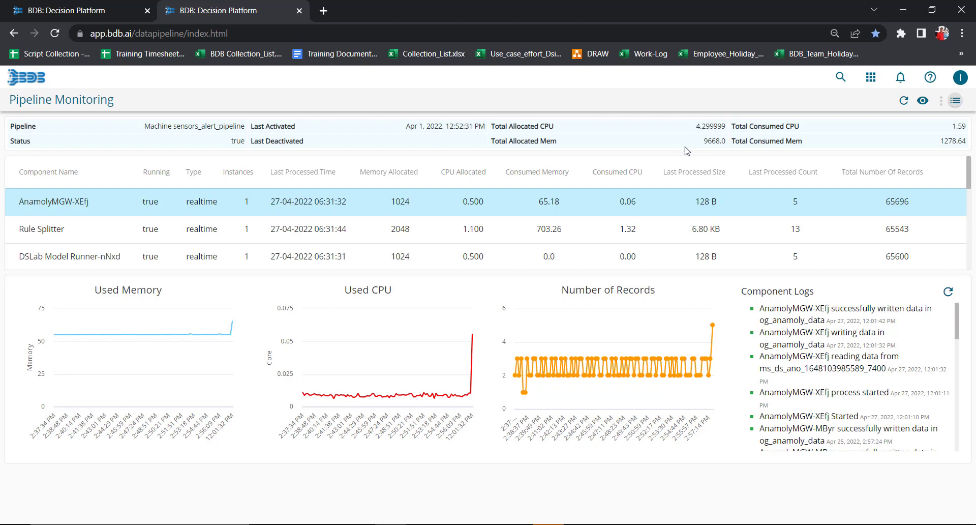
{"action": "mouse_move", "coordinate": [917, 116]}
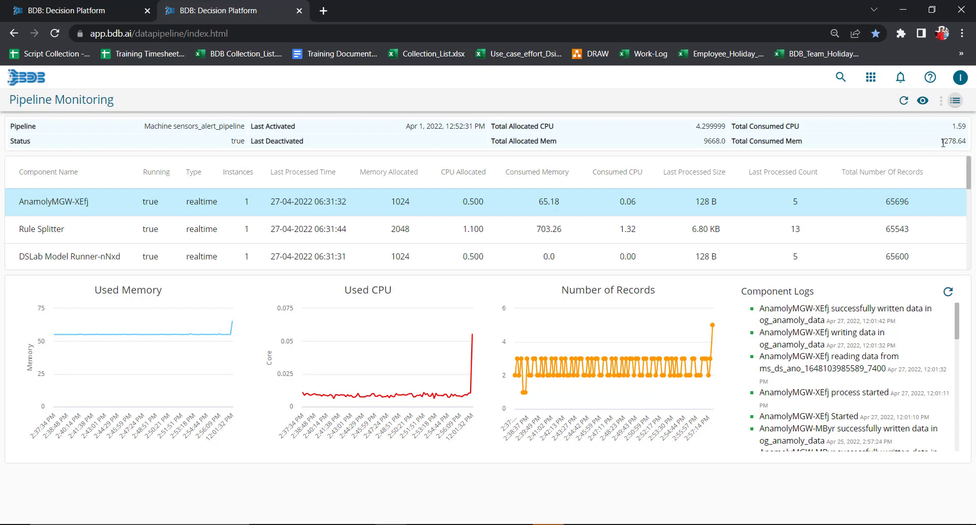
{"action": "mouse_move", "coordinate": [889, 219]}
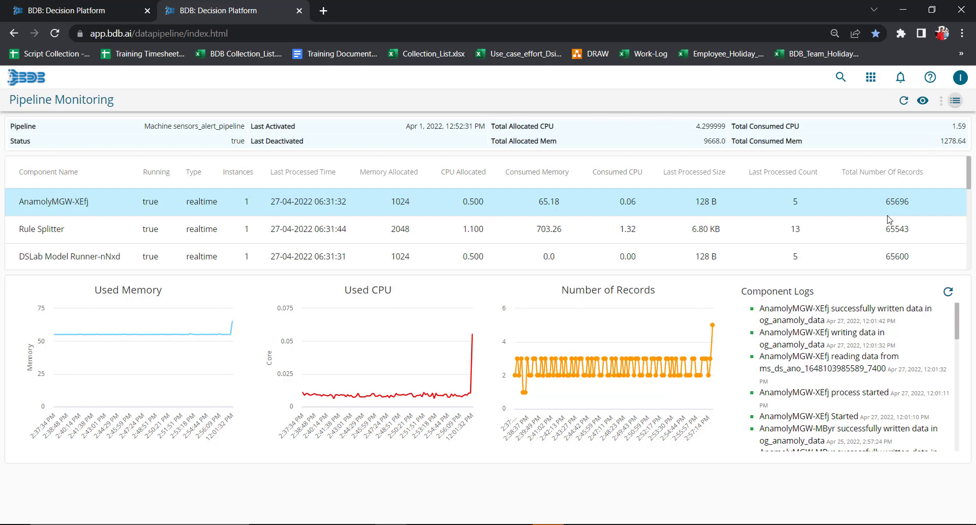
- Return to the pipeline editor and briefly view python_failover's Basic Info
{"action": "left_click", "coordinate": [955, 100]}
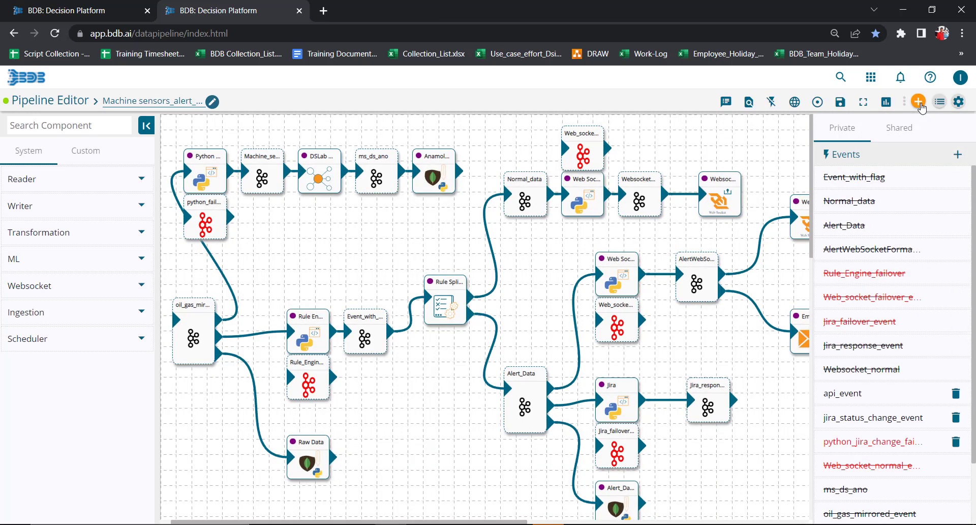
{"action": "left_click", "coordinate": [205, 225]}
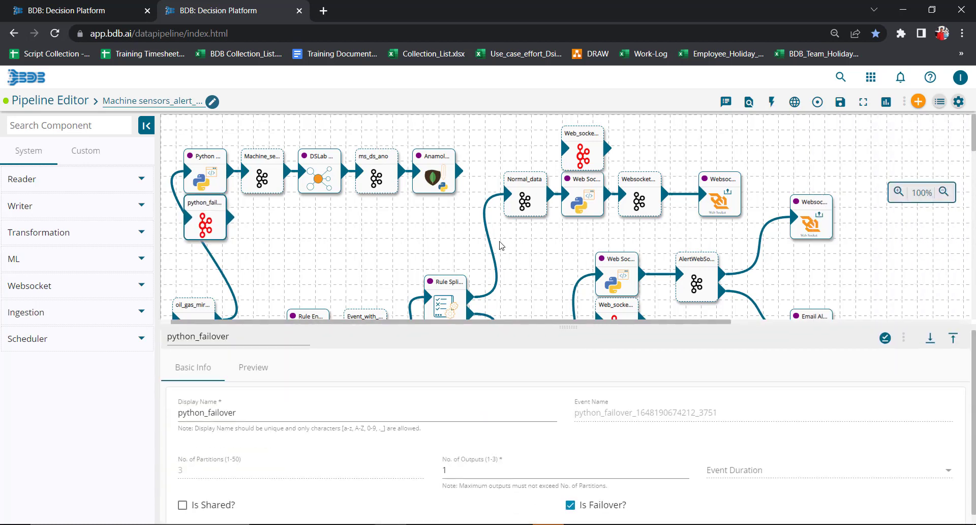
{"action": "left_click", "coordinate": [582, 149]}
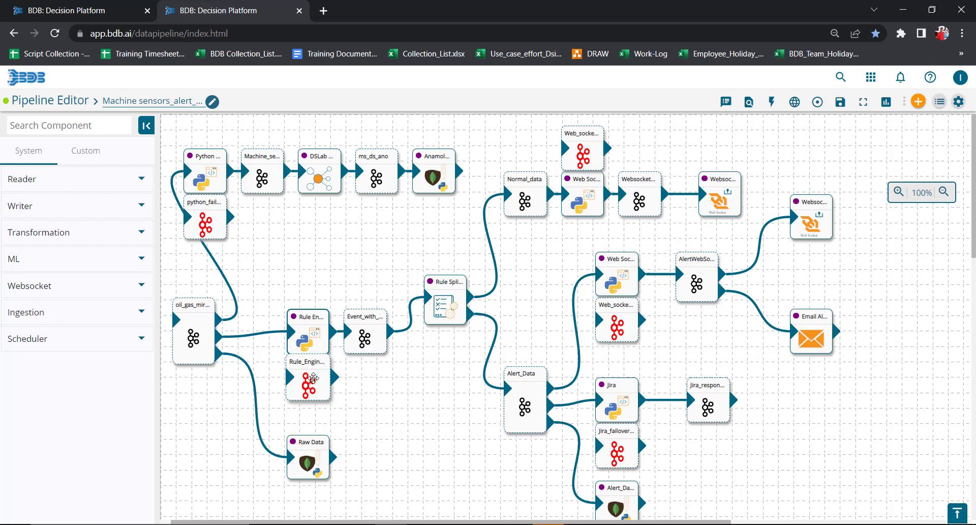
{"action": "left_click", "coordinate": [308, 384]}
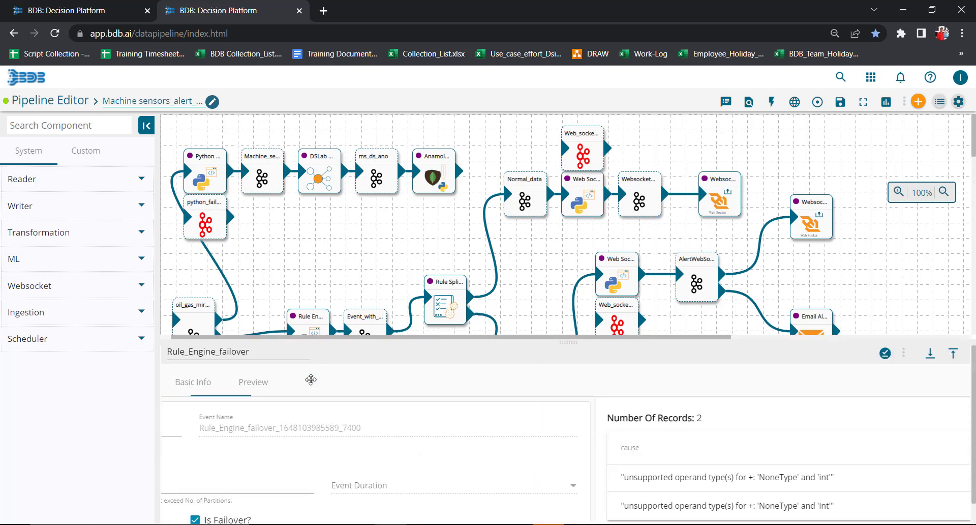
{"action": "left_click", "coordinate": [253, 381]}
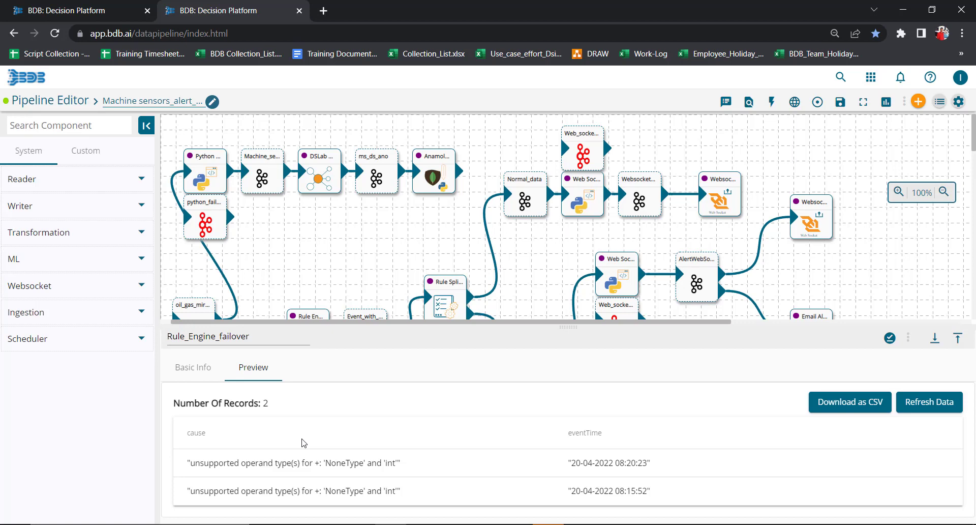
{"action": "mouse_move", "coordinate": [927, 350]}
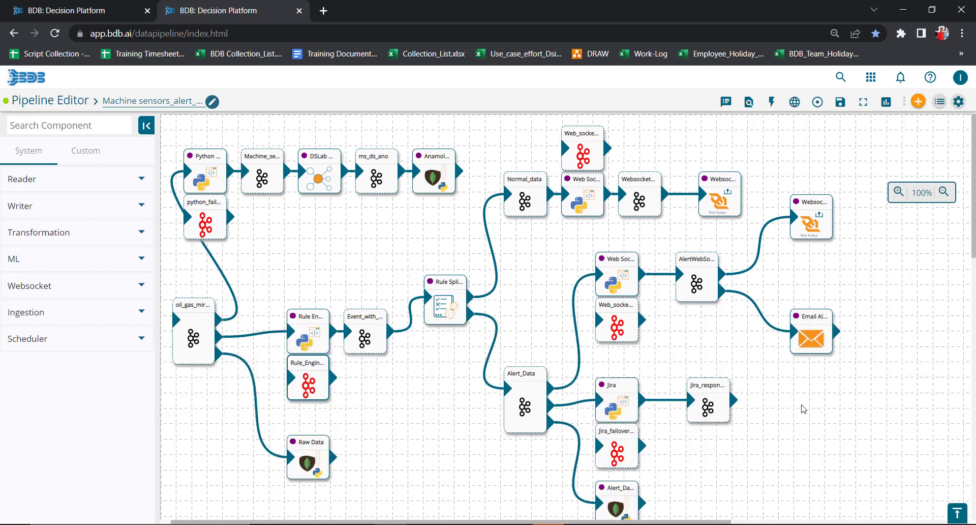
{"action": "mouse_move", "coordinate": [784, 407]}
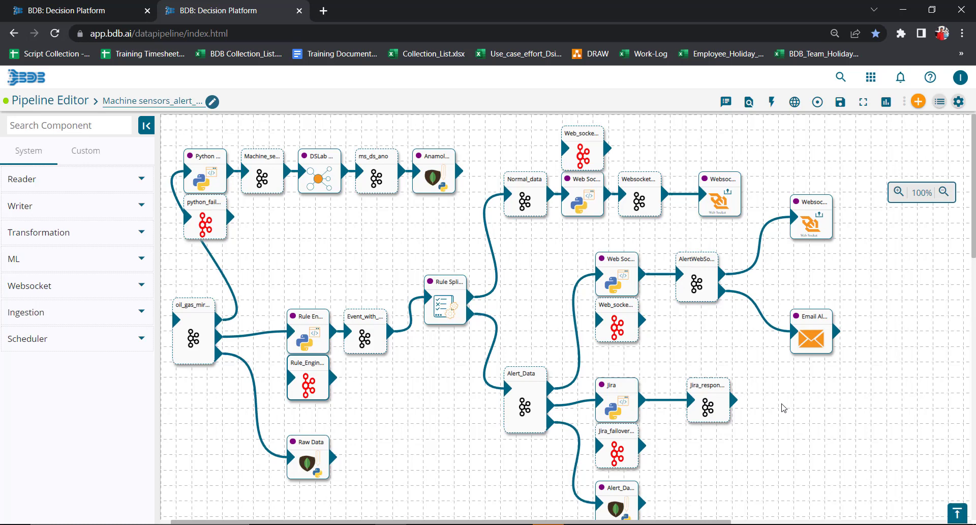
{"action": "mouse_move", "coordinate": [496, 365]}
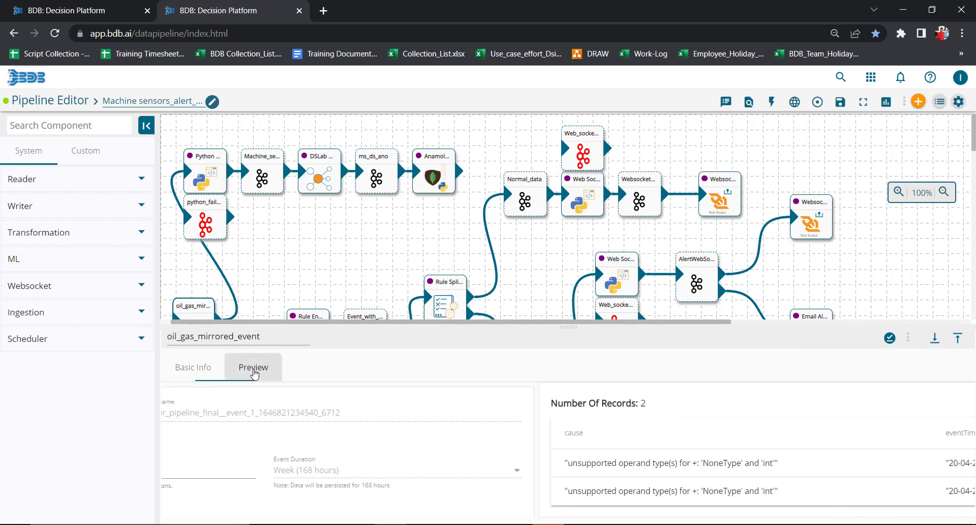
- Preview and refresh python_failover's data, showing 2 'unsupported operand type(s)' error records
{"action": "left_click", "coordinate": [253, 367]}
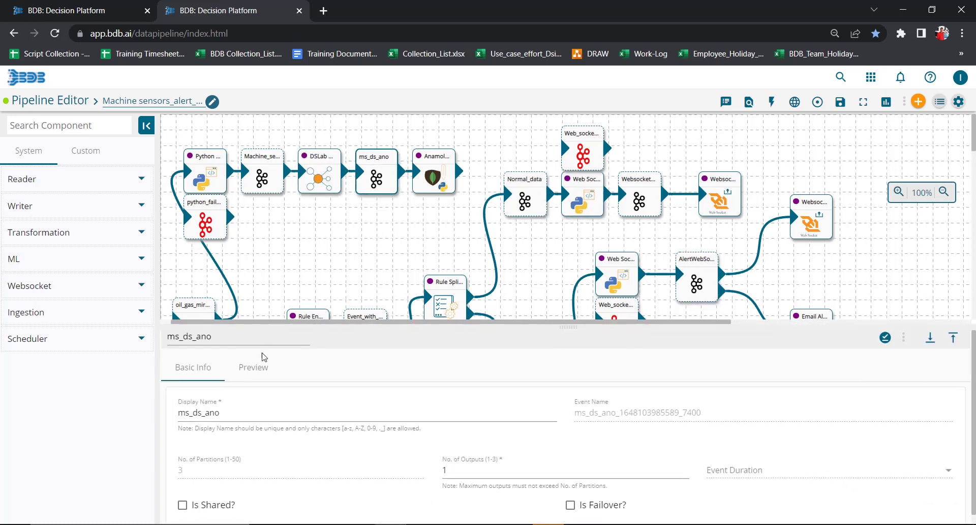
{"action": "left_click", "coordinate": [253, 366]}
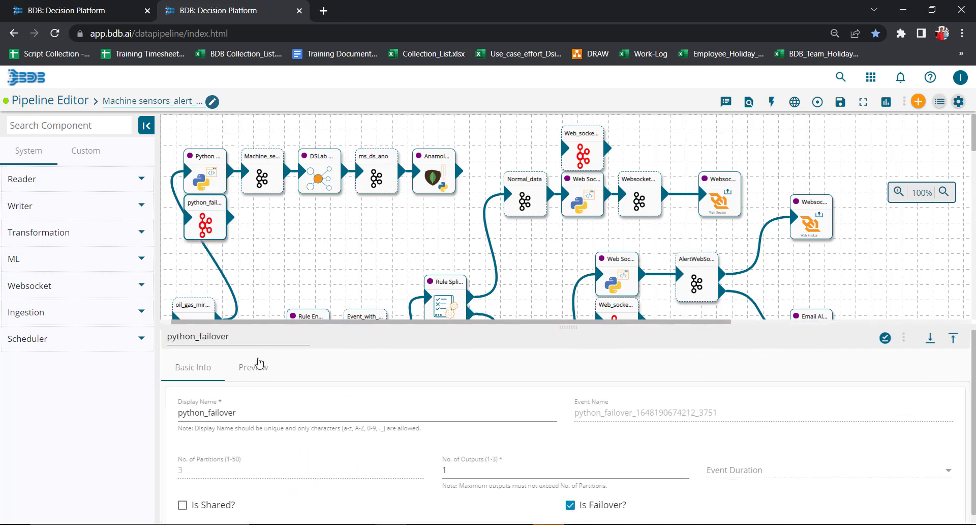
{"action": "left_click", "coordinate": [253, 366]}
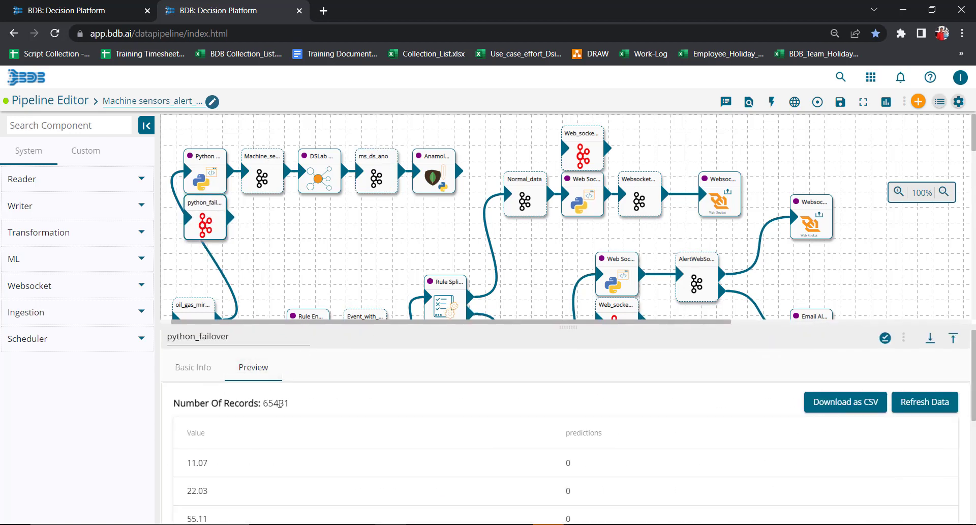
{"action": "left_click", "coordinate": [928, 402]}
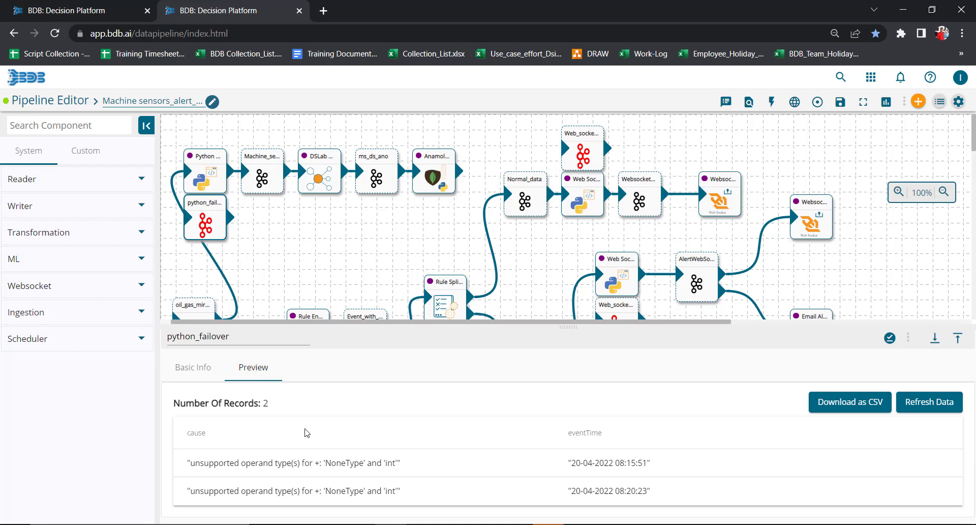
{"action": "mouse_move", "coordinate": [643, 436]}
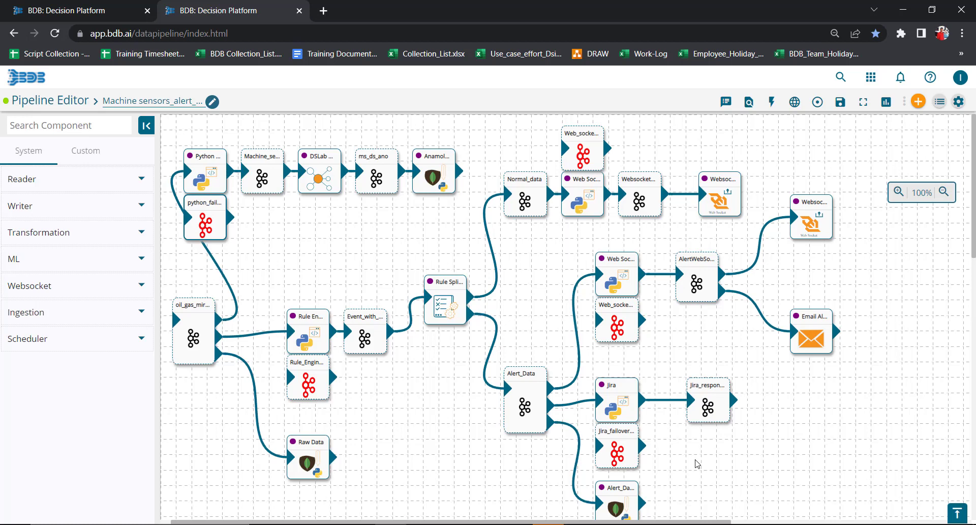
{"action": "mouse_move", "coordinate": [693, 463]}
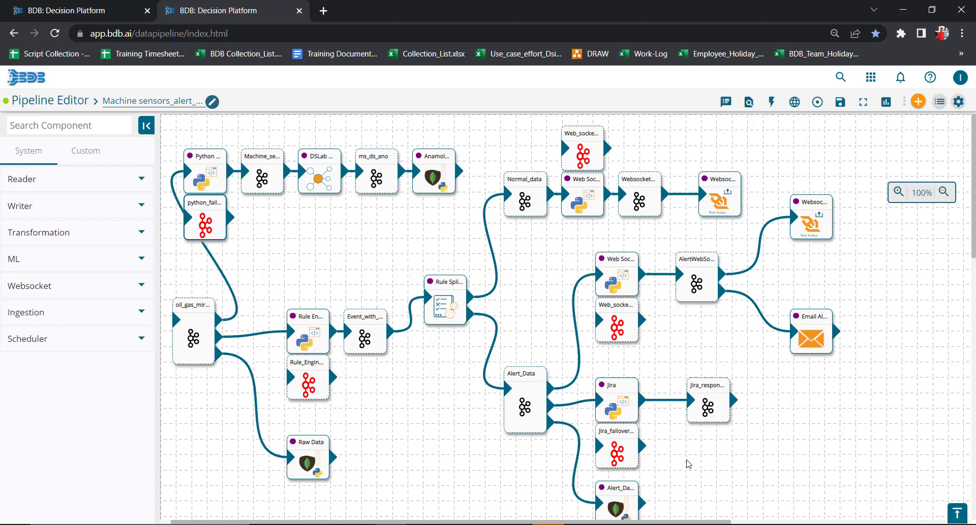
{"action": "mouse_move", "coordinate": [685, 463]}
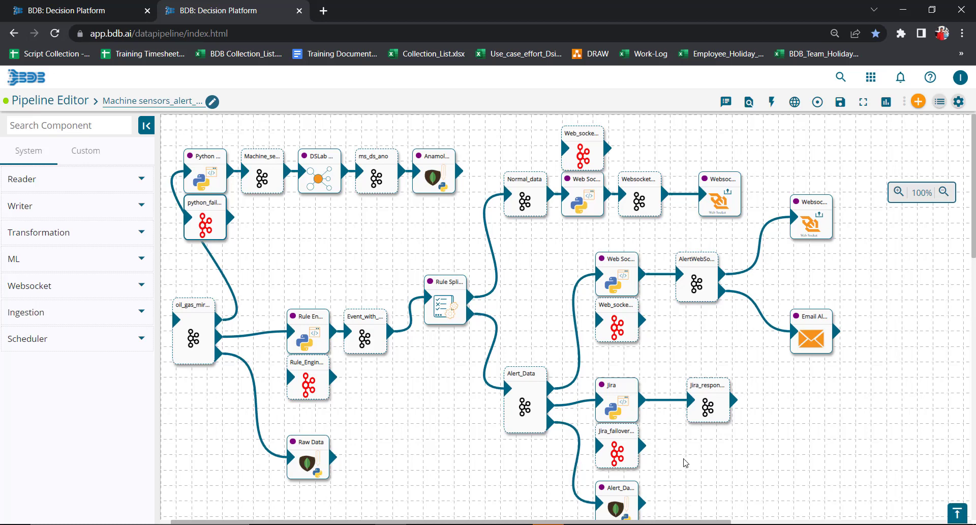